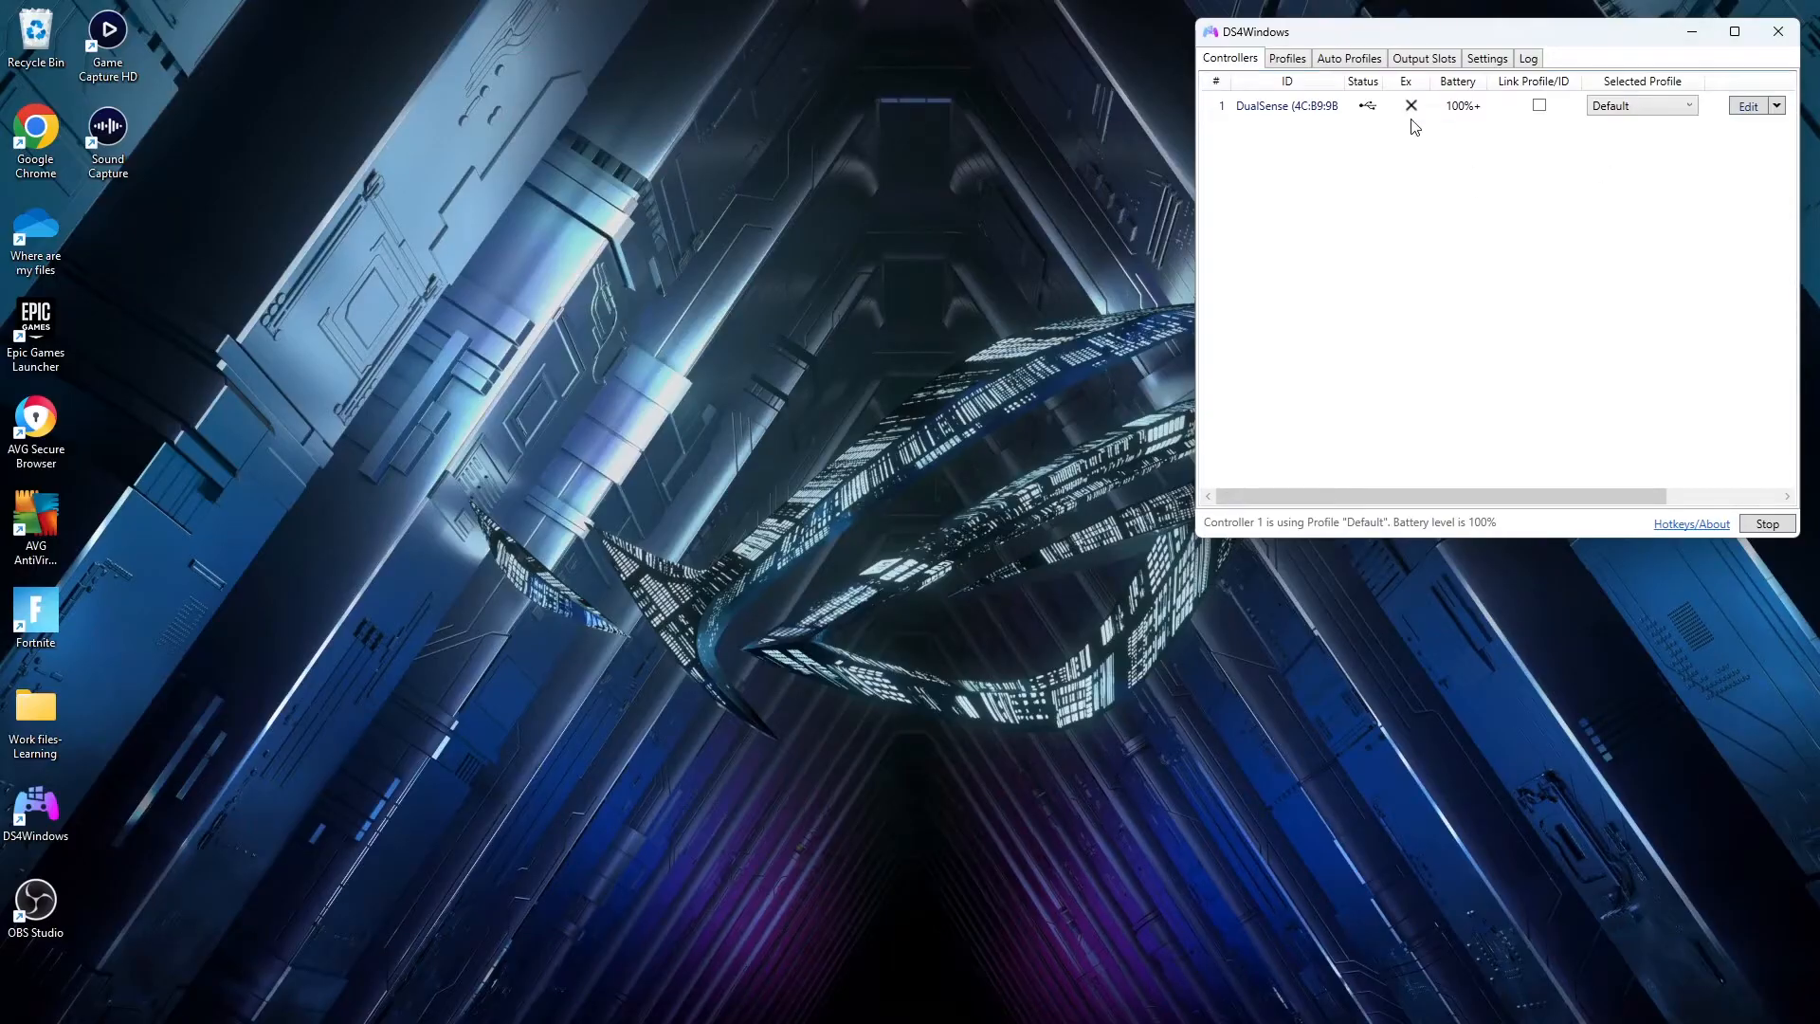
- View the Techkey USB Bluetooth 5.0 adapter listing on Amazon at $11.99
left_click(1286, 106)
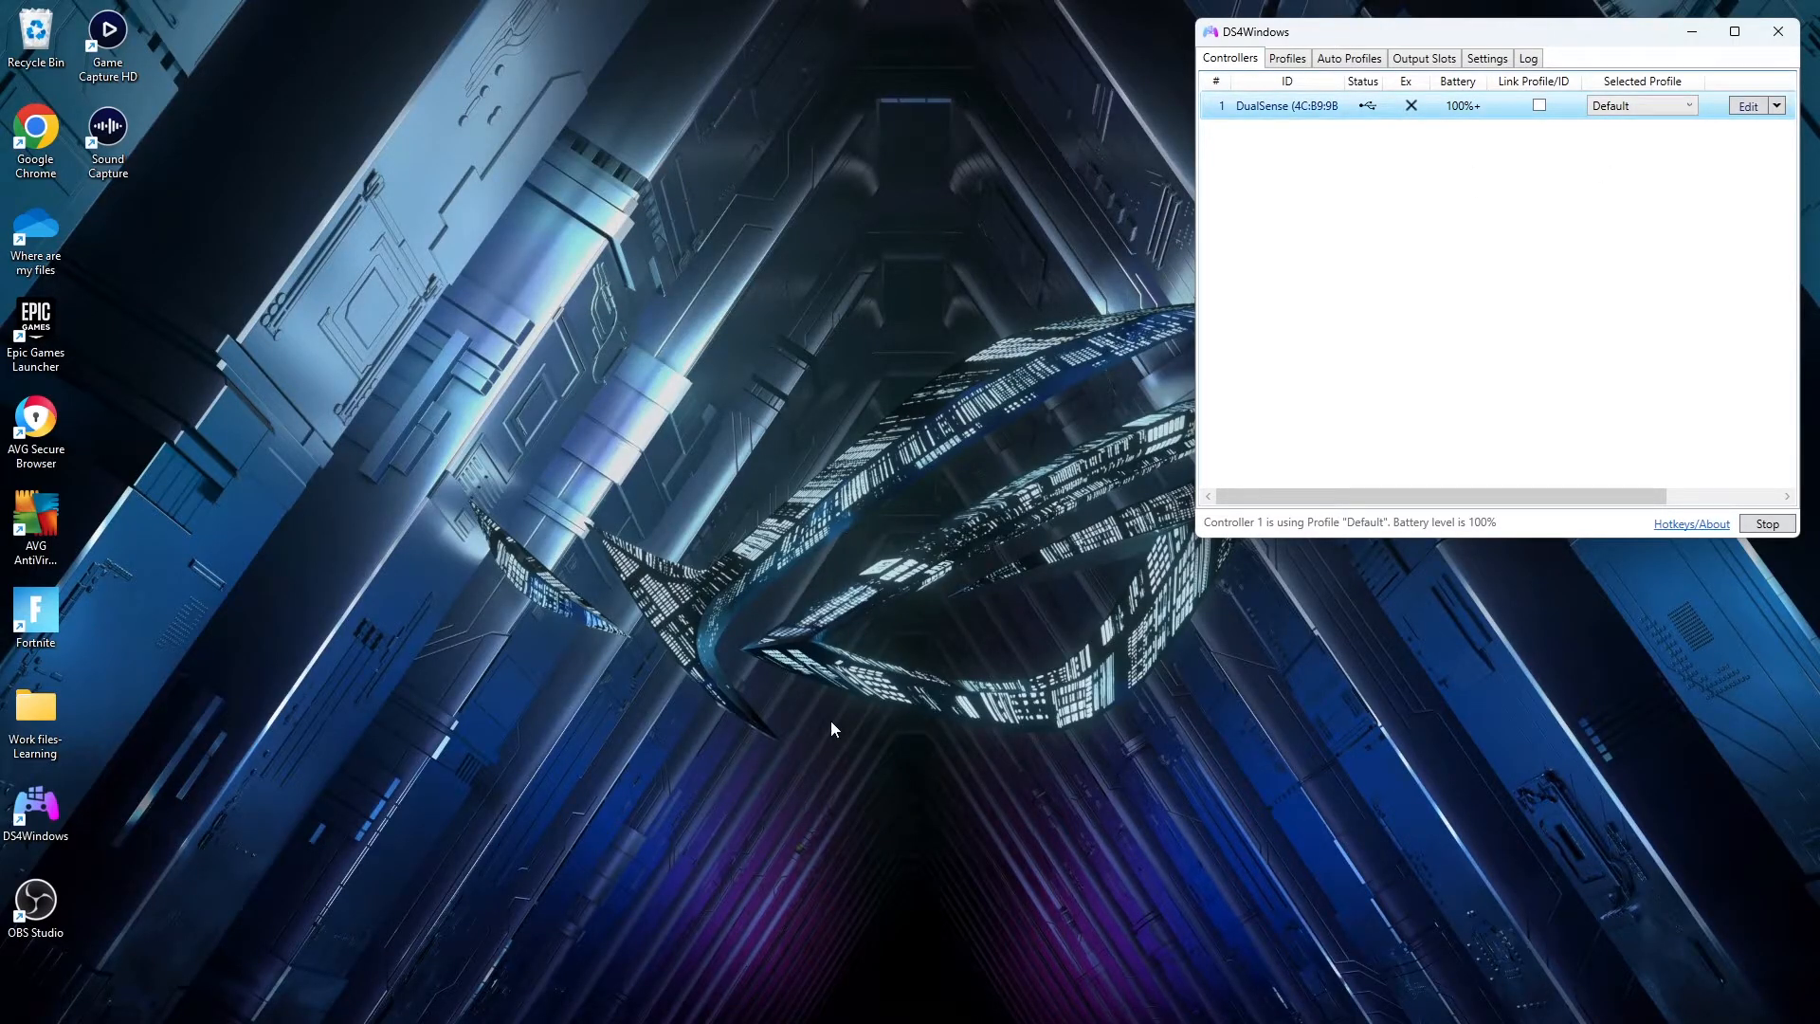
mouse_move(453, 664)
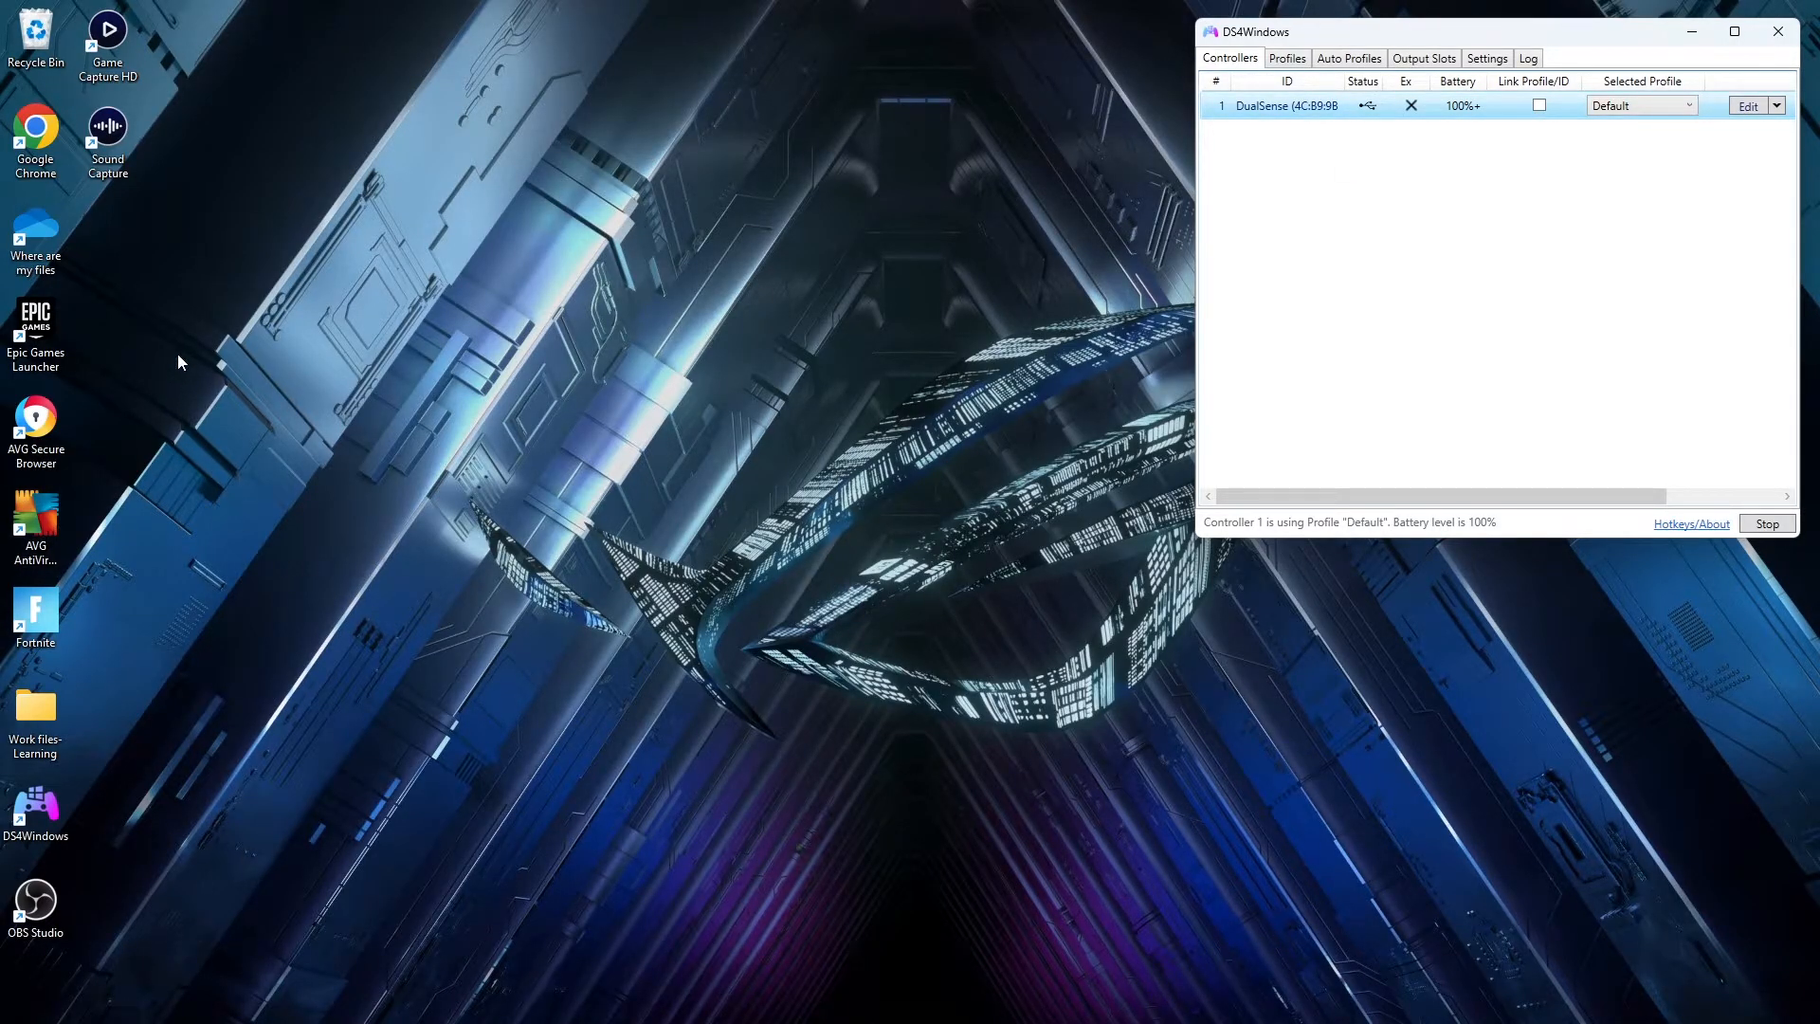
mouse_move(153, 349)
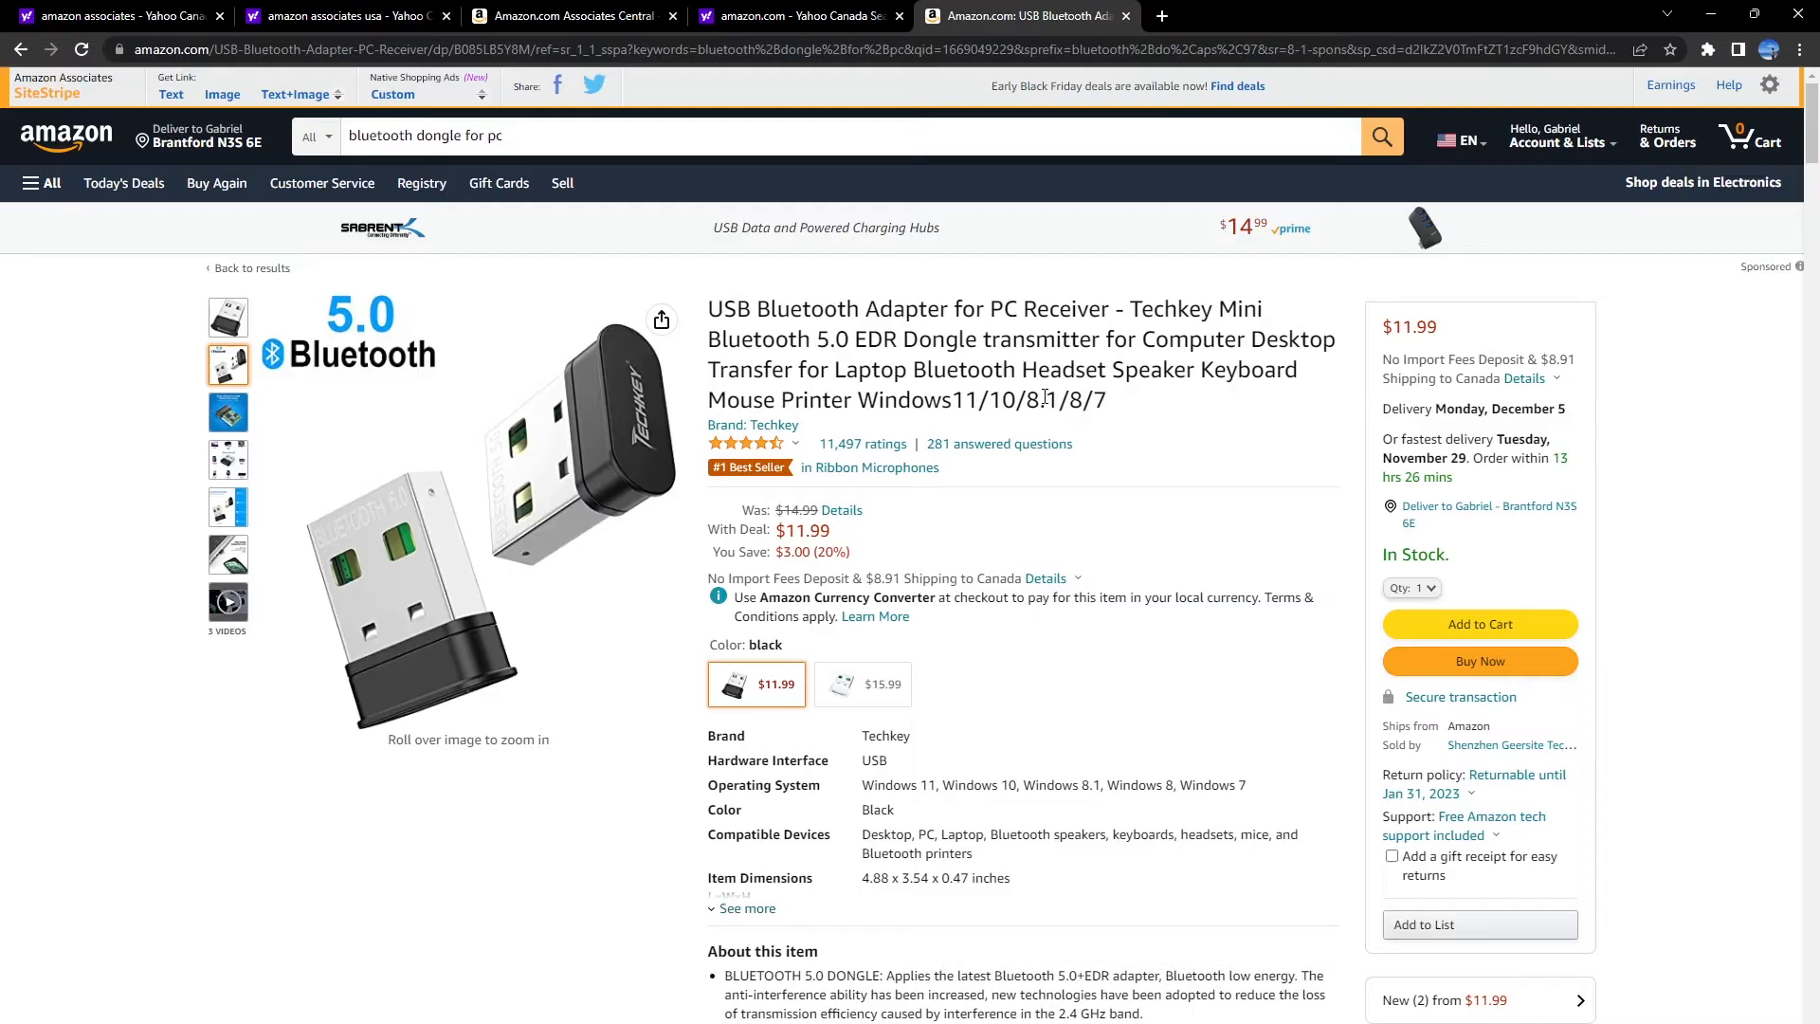
scroll("down", 3)
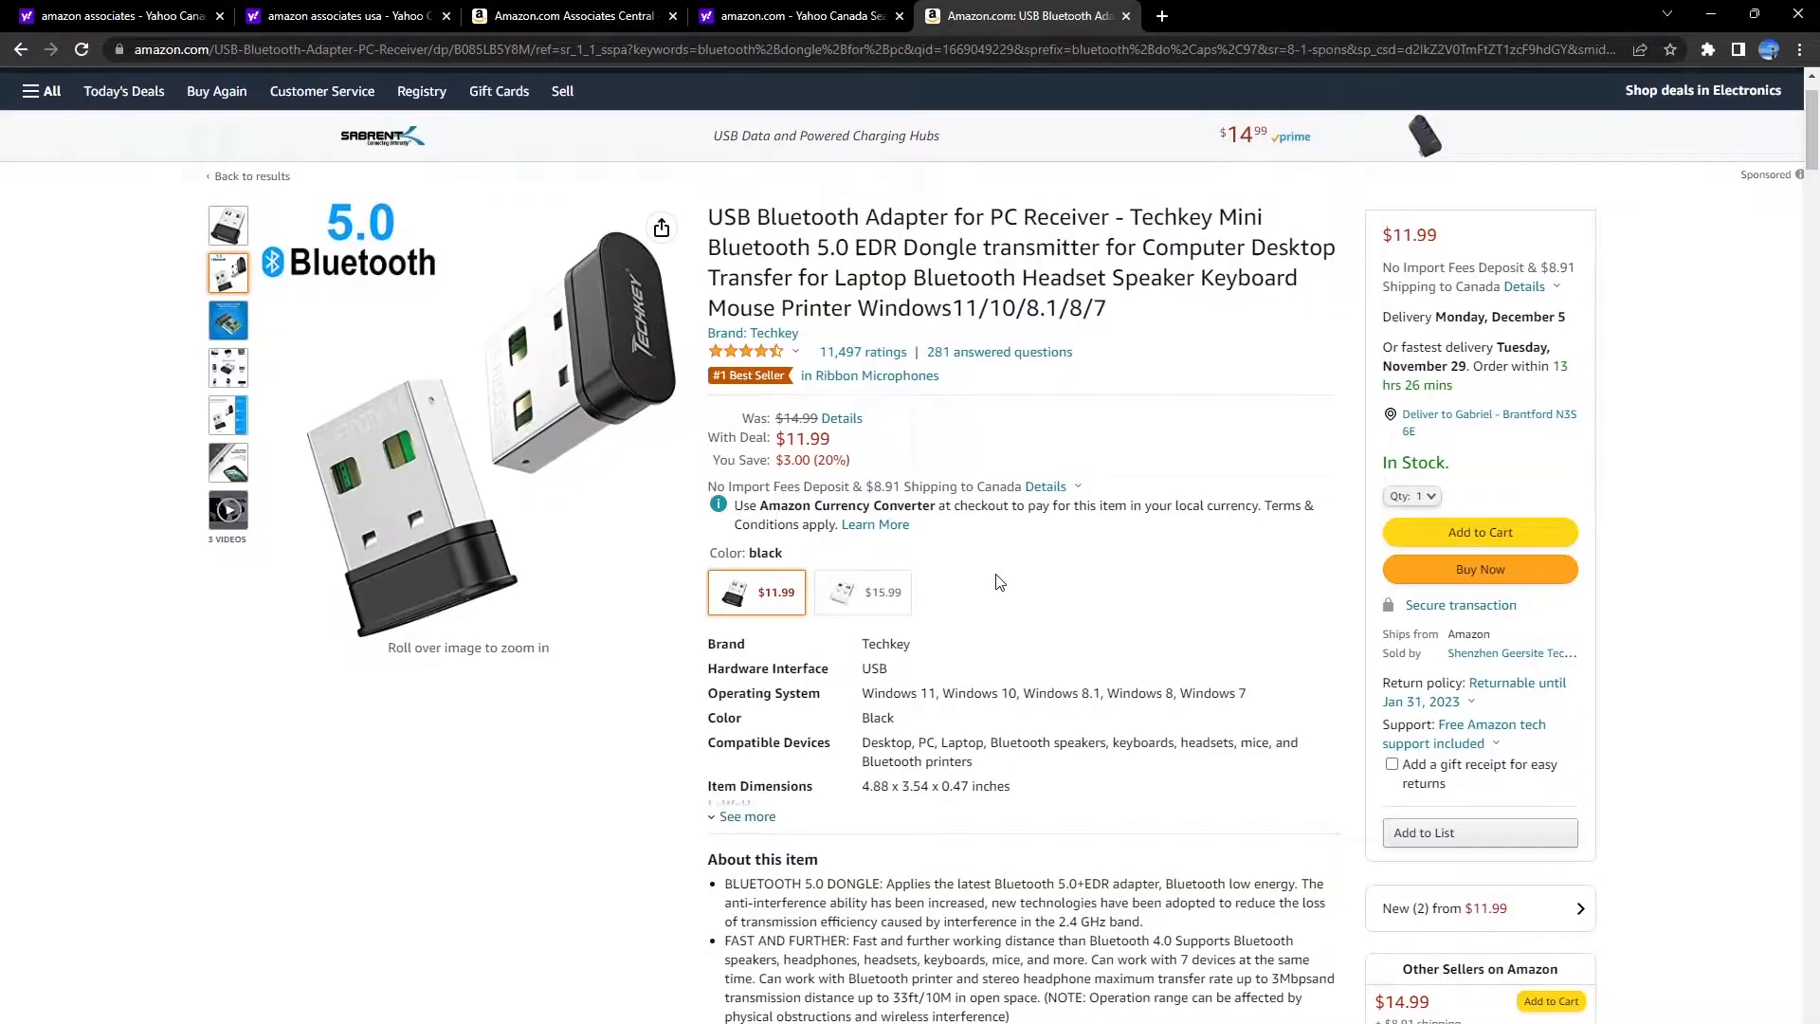